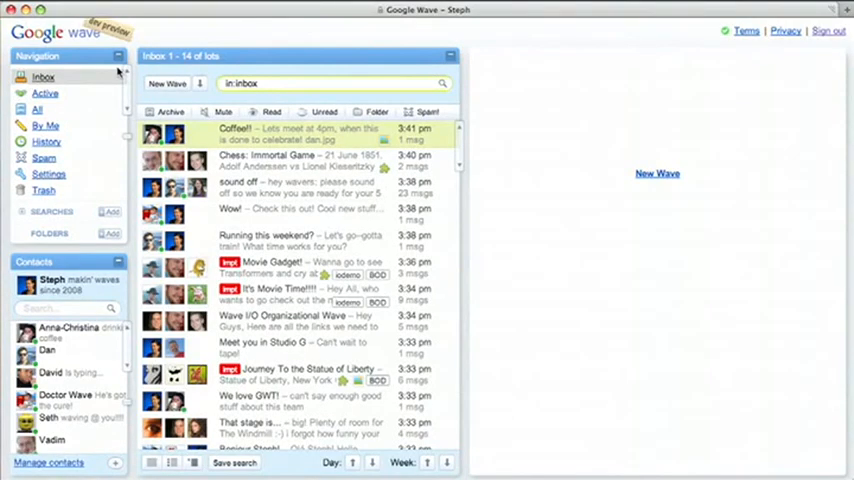
Open the 'How about a BBQ?' wave and begin an inline reply under 'Can you make it?'
{"action": "left_click", "coordinate": [166, 84]}
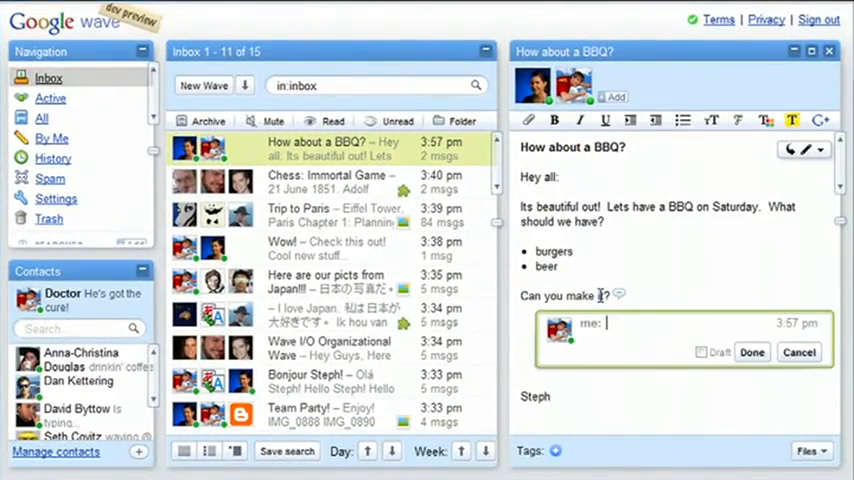
Type the inline reply 'i CANT MAKE IT UNTI…' beneath 'Can you make it?'
{"action": "type", "text": "i CANT M"}
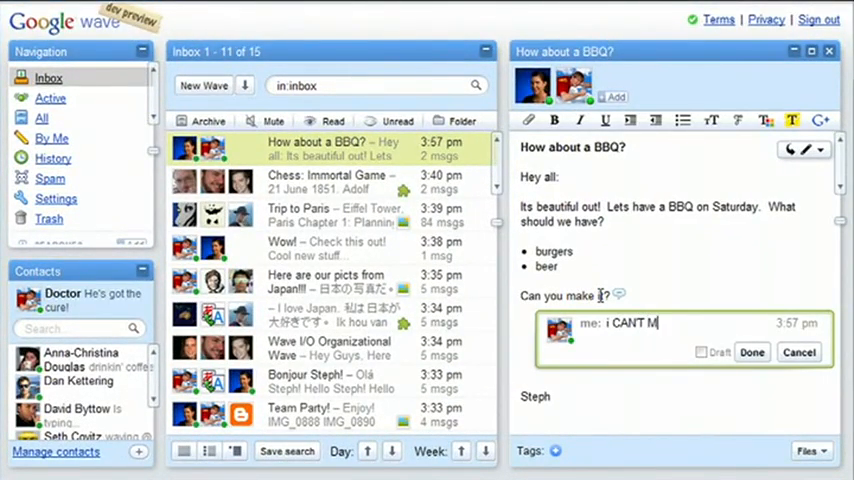
{"action": "type", "text": "AKE IT UNTI"}
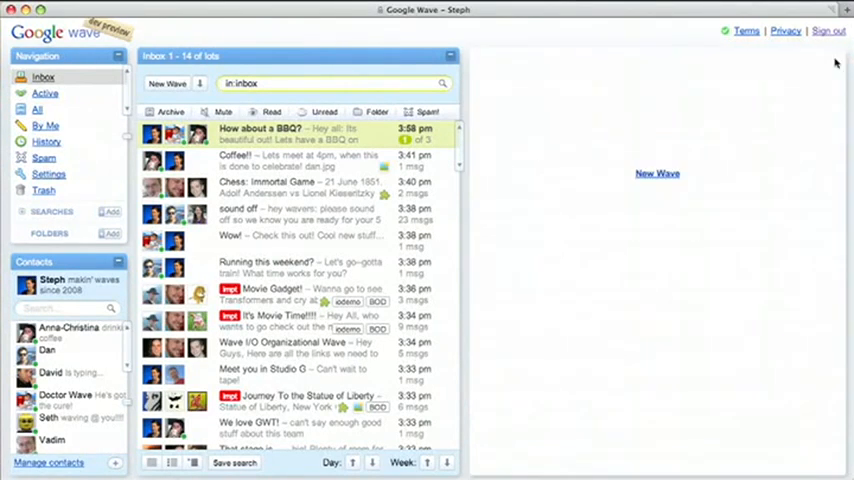
{"action": "mouse_move", "coordinate": [328, 160]}
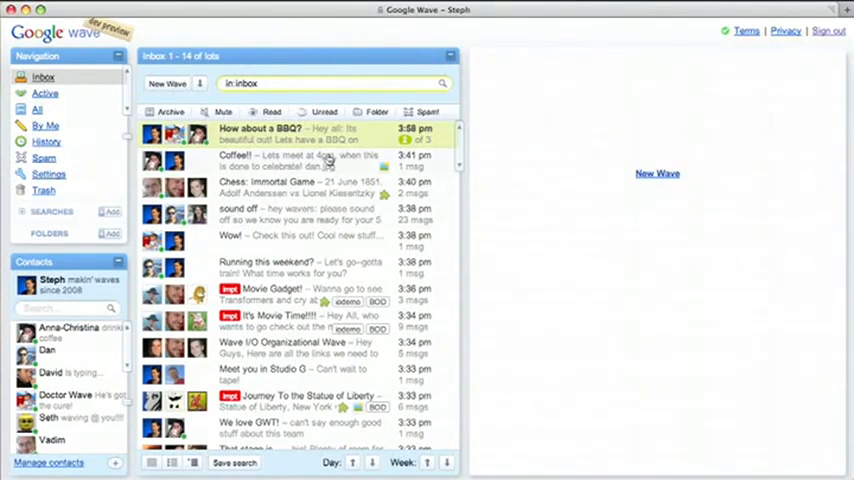